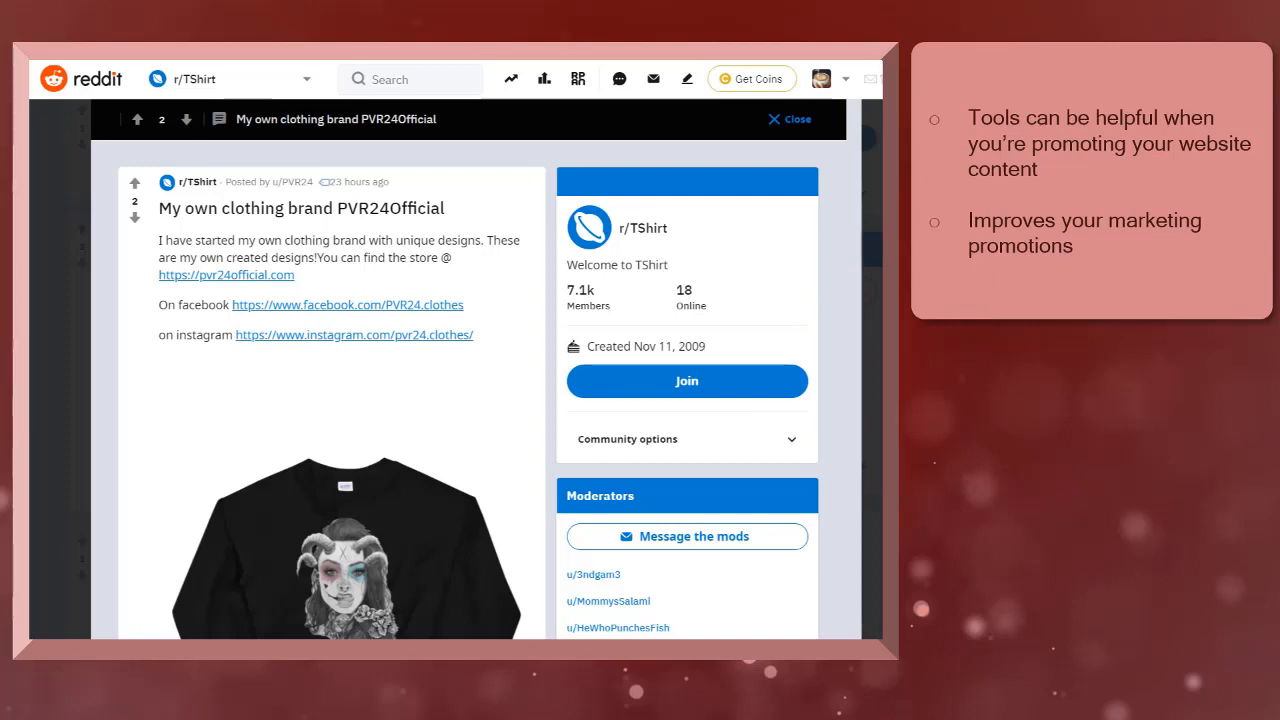
Step: Leave the r/TShirt clothing brand post and go to the Wordtracker homepage
{"action": "left_click", "coordinate": [226, 274]}
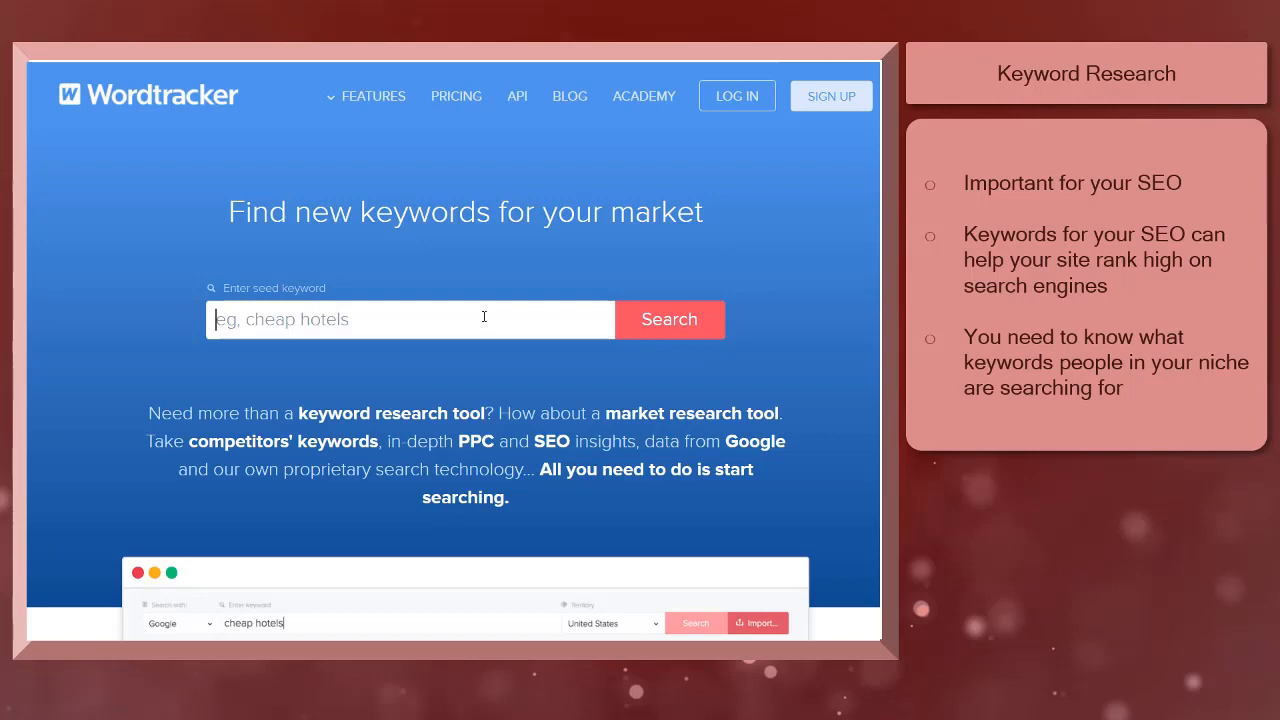
Step: Search Wordtracker for 'coffee maker' keyword suggestions from Google for the United States
{"action": "type", "text": "co"}
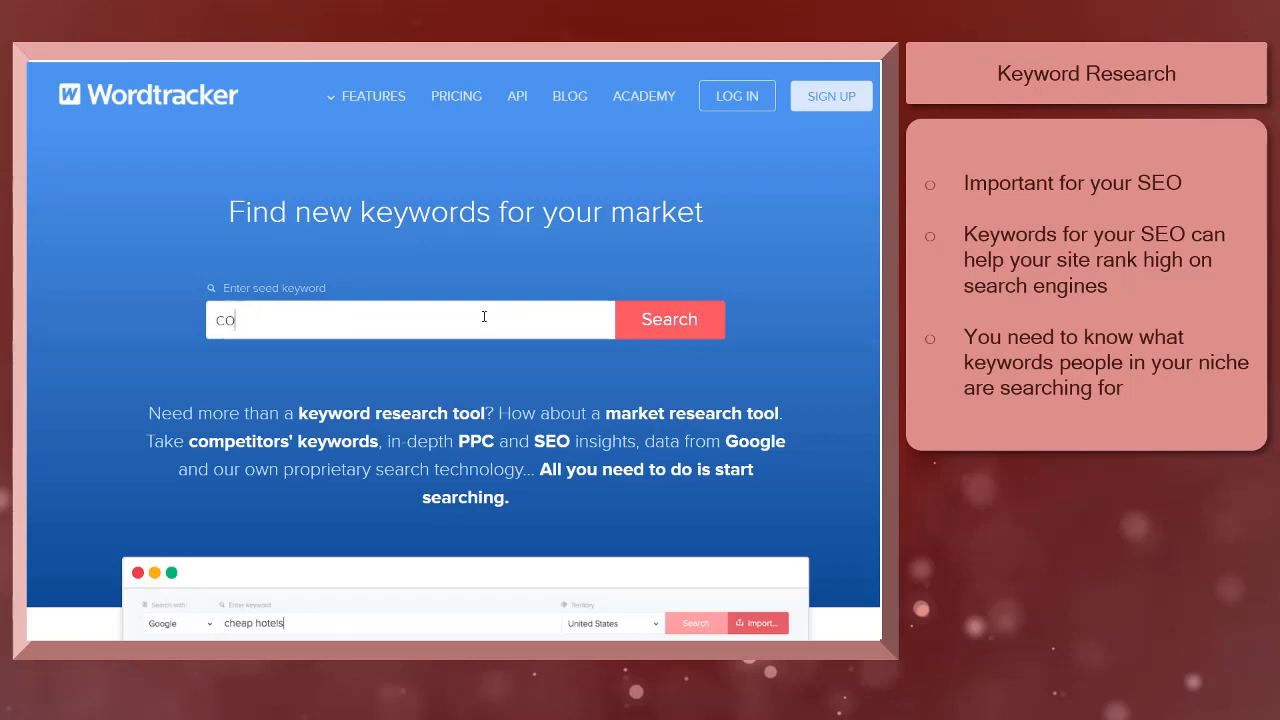
{"action": "type", "text": "coffee maker"}
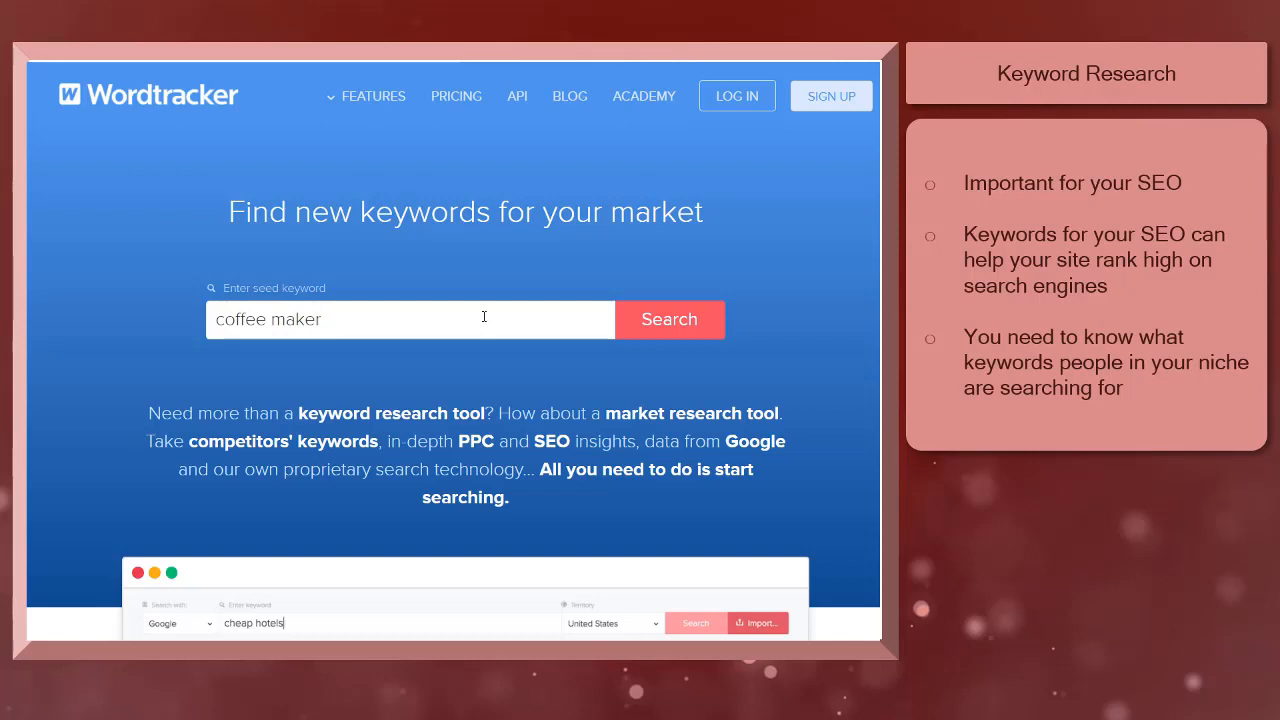
{"action": "left_click", "coordinate": [669, 319]}
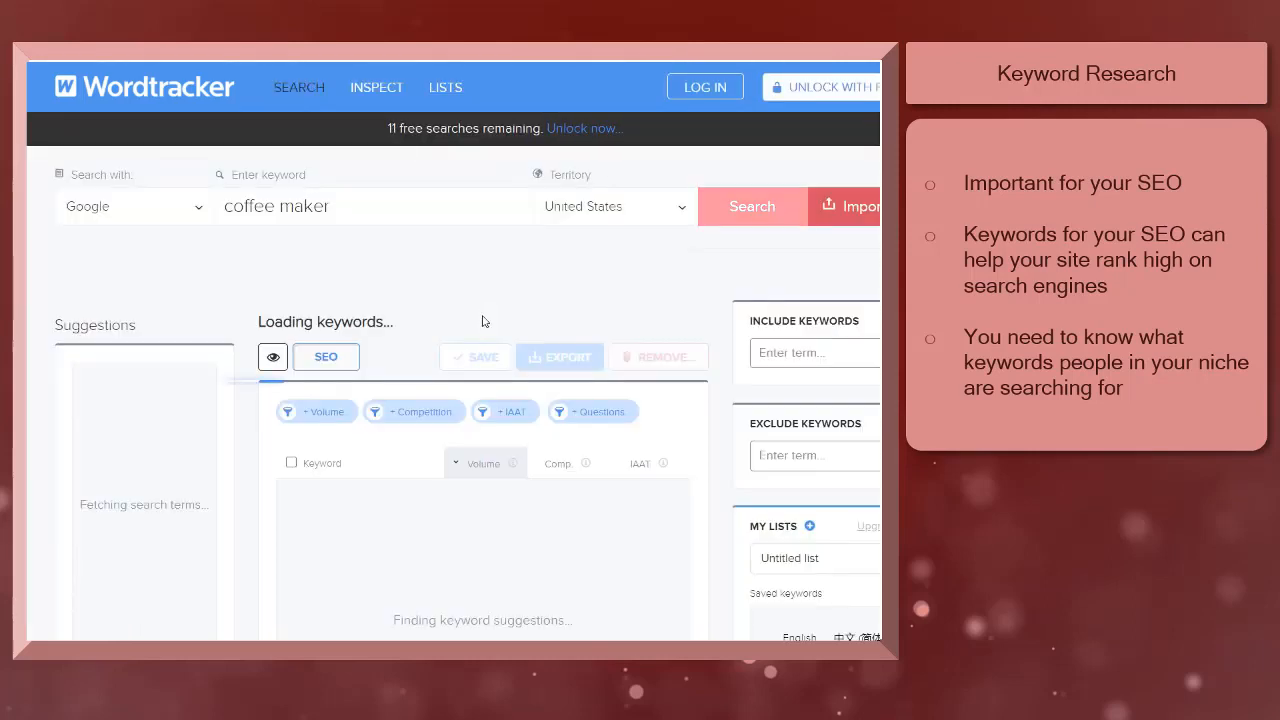
{"action": "left_click", "coordinate": [751, 206]}
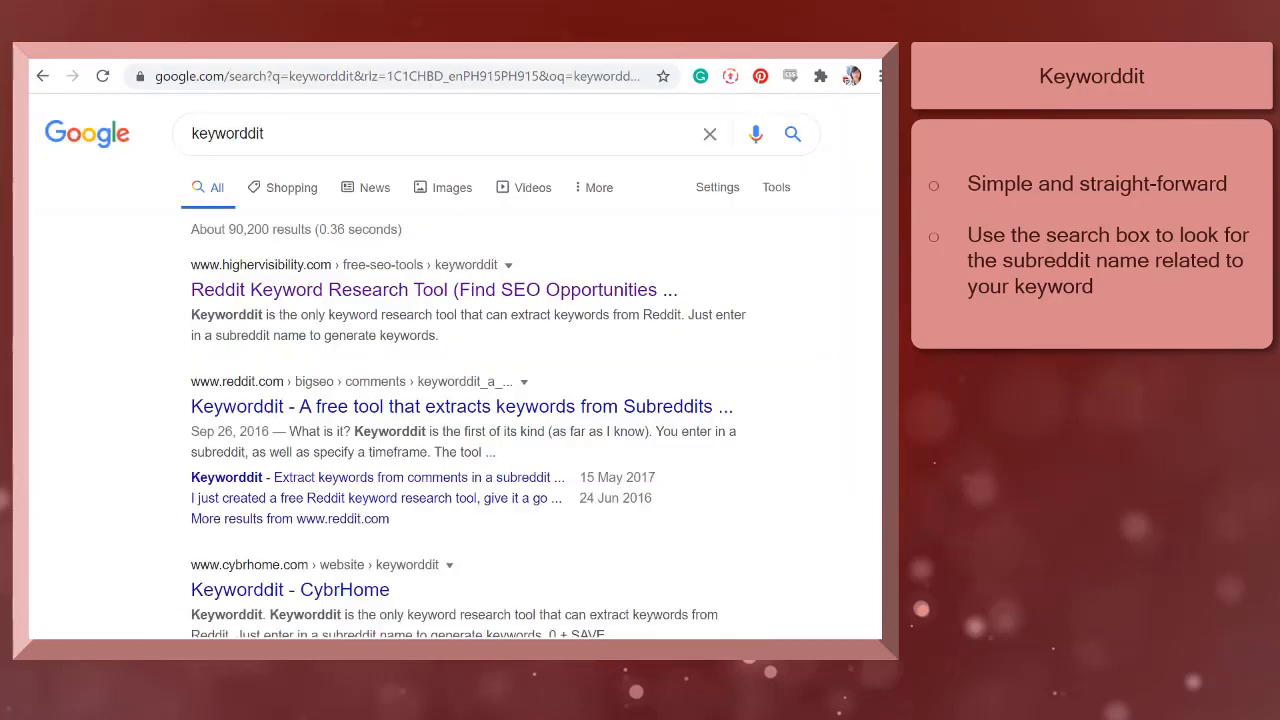
Step: Open the highervisibility.com 'Reddit Keyword Research Tool' result
{"action": "left_click", "coordinate": [432, 289]}
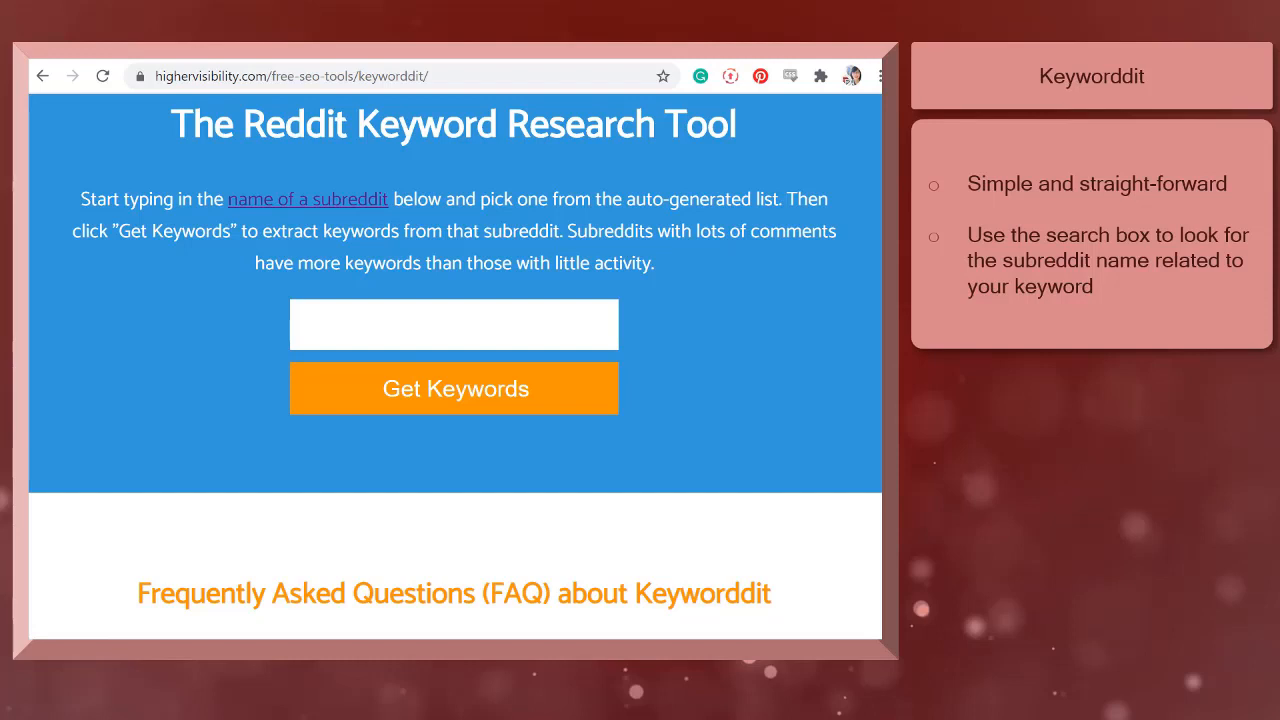
Step: Enter 'marketing' in the subreddit box, pick it from the suggestions, and get keywords
{"action": "left_click", "coordinate": [453, 388]}
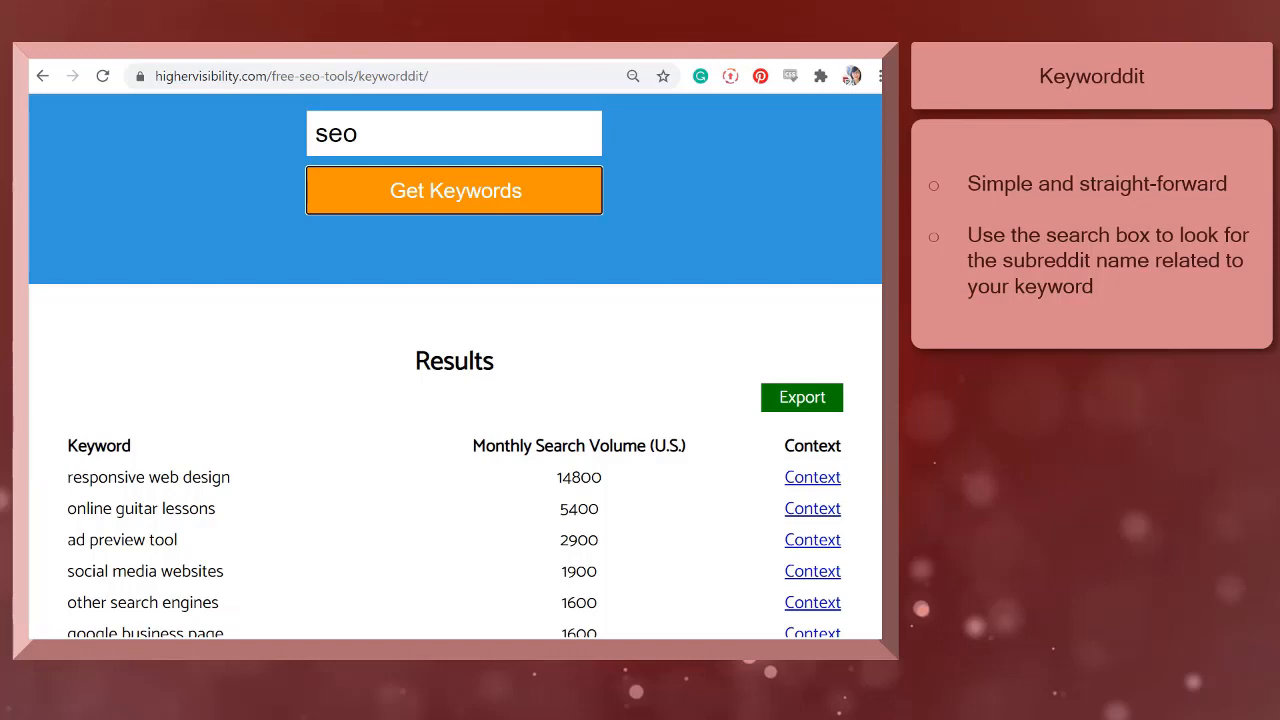
{"action": "scroll", "scroll_direction": "down", "scroll_amount": 3}
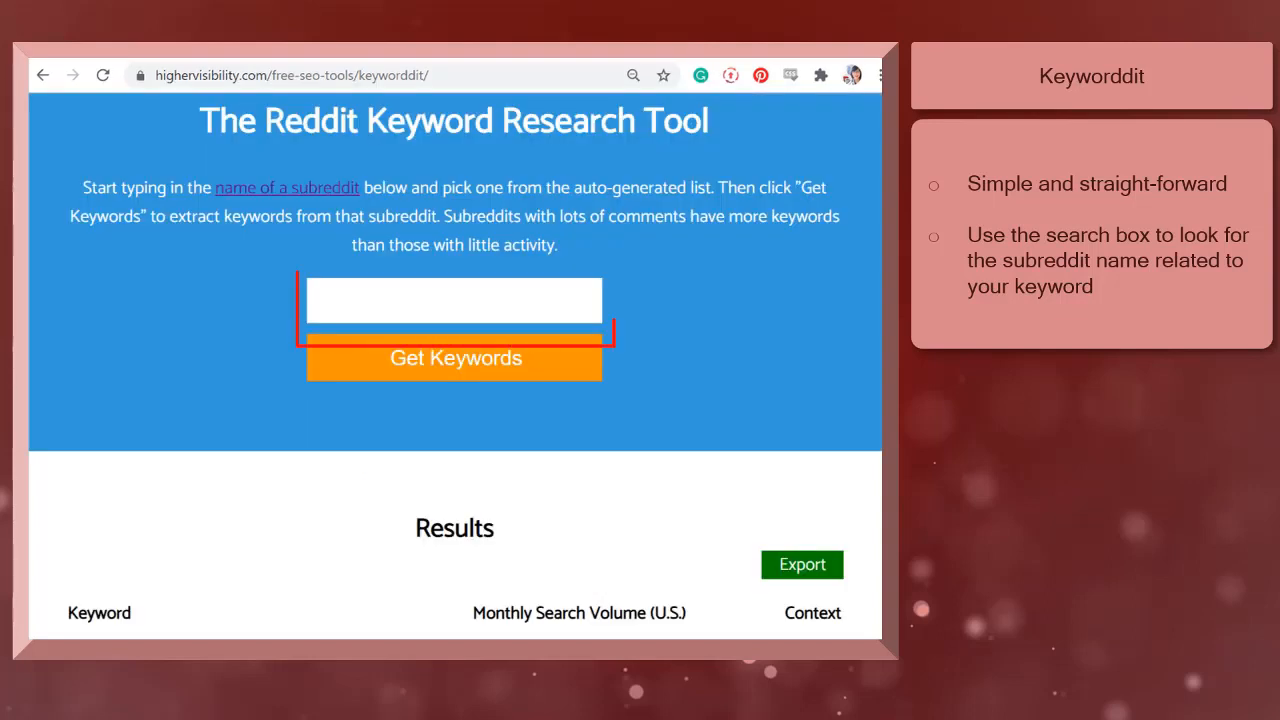
{"action": "left_click", "coordinate": [453, 300]}
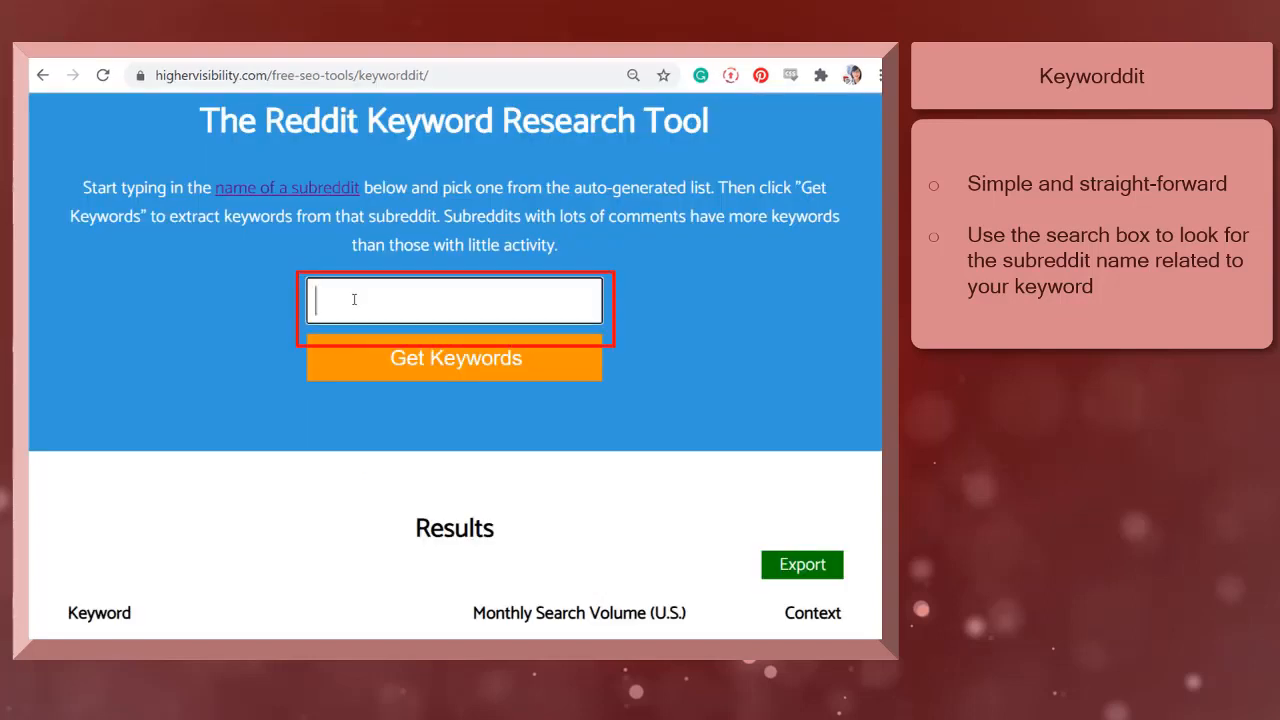
{"action": "type", "text": "marketing"}
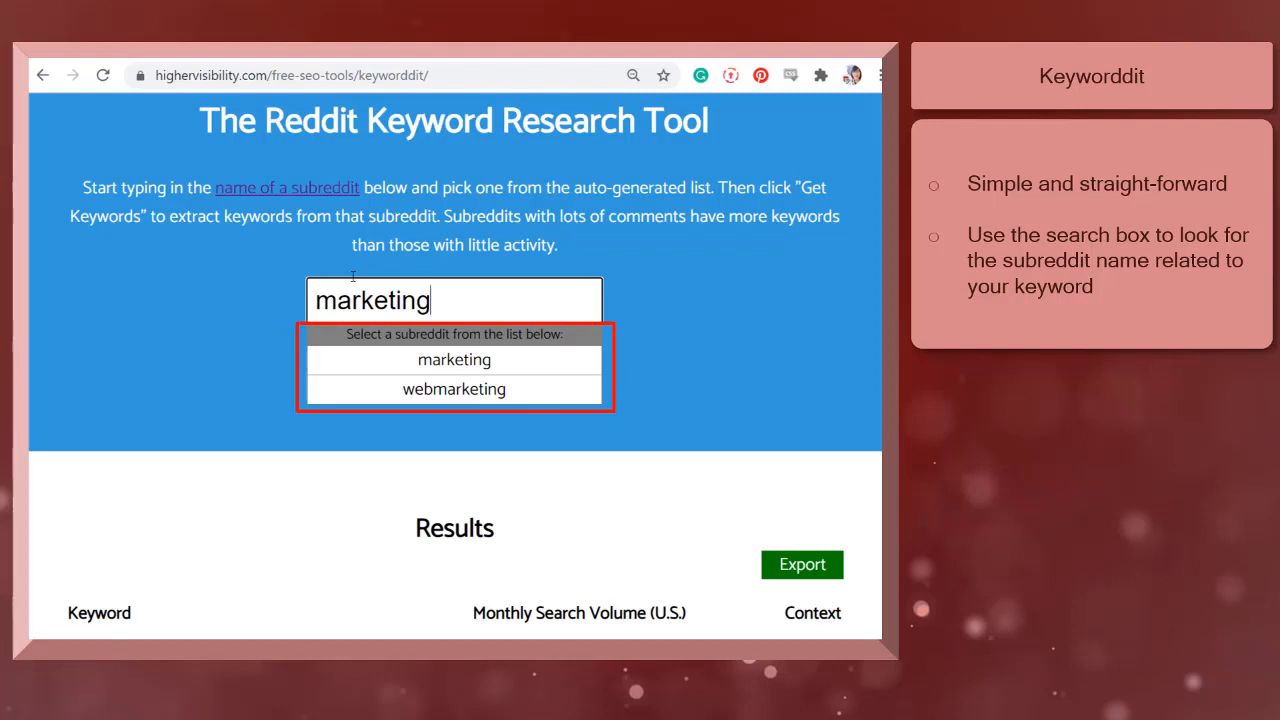
{"action": "left_click", "coordinate": [453, 359]}
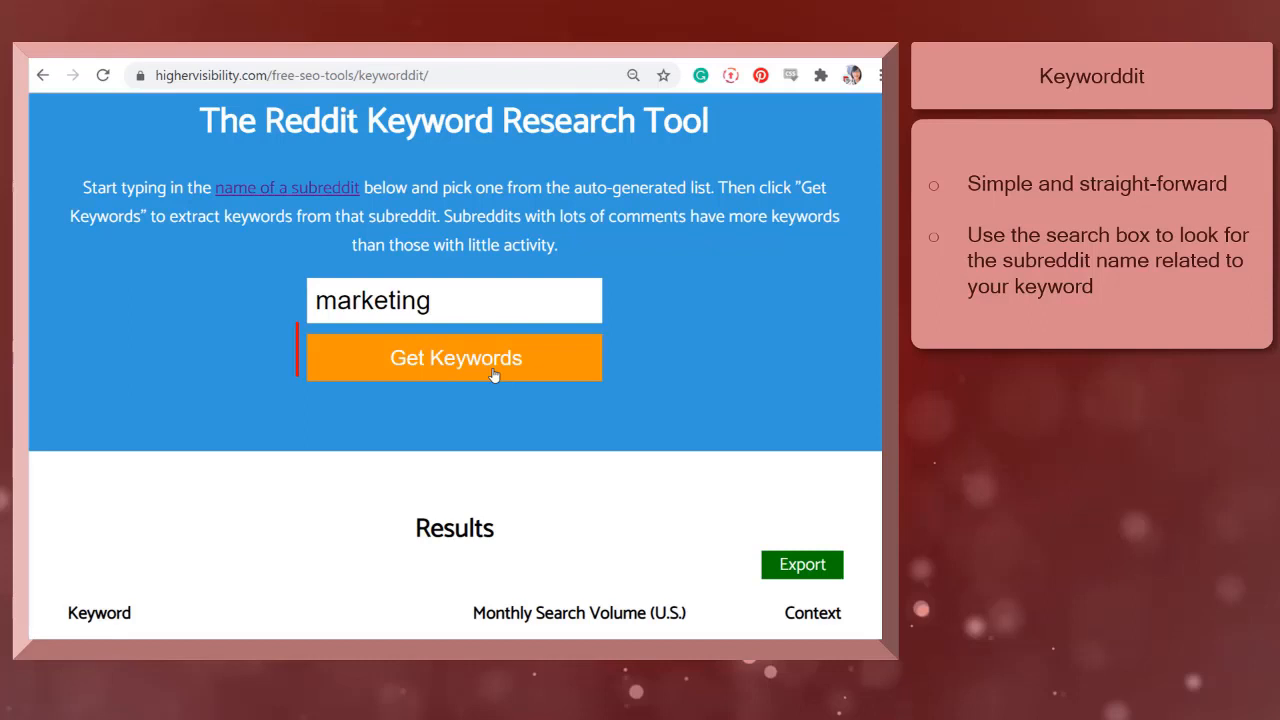
{"action": "left_click", "coordinate": [454, 357]}
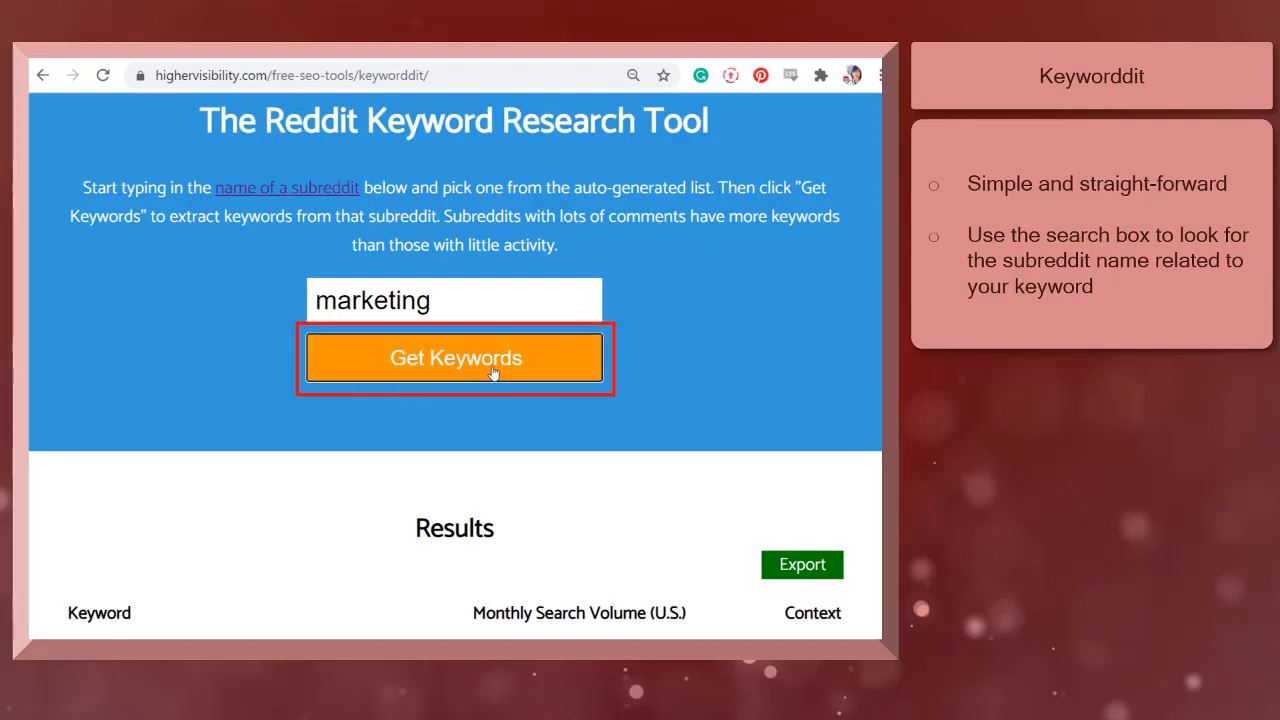
{"action": "left_click", "coordinate": [454, 357]}
{"action": "type", "text": "coffee"}
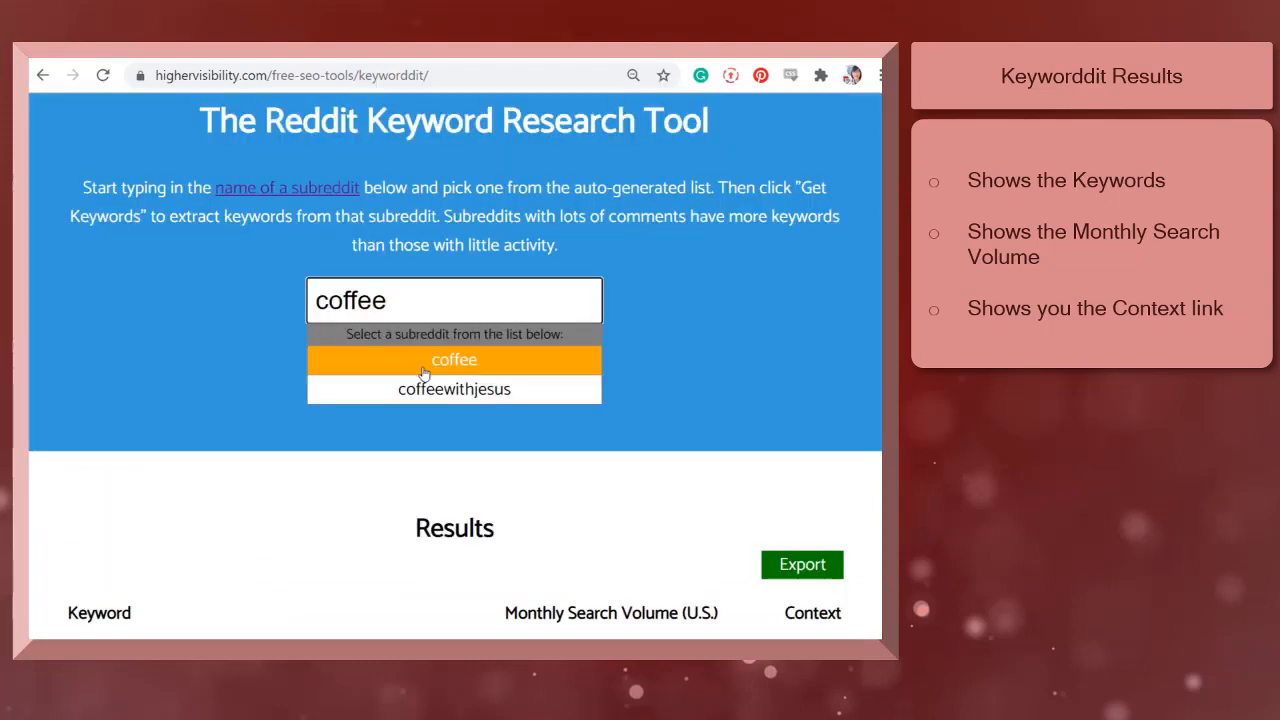
Step: Get the r/coffee keyword table and open the Context results for 'french press coffee'
{"action": "left_click", "coordinate": [454, 359]}
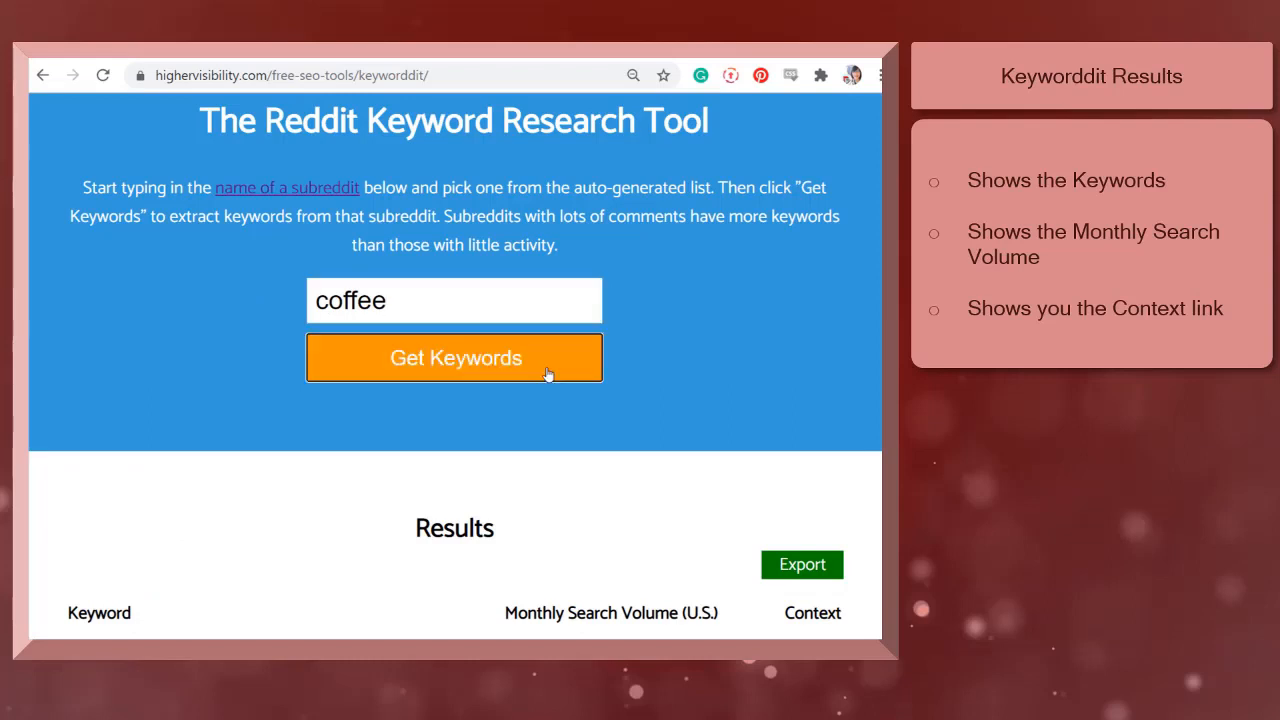
{"action": "mouse_move", "coordinate": [625, 372]}
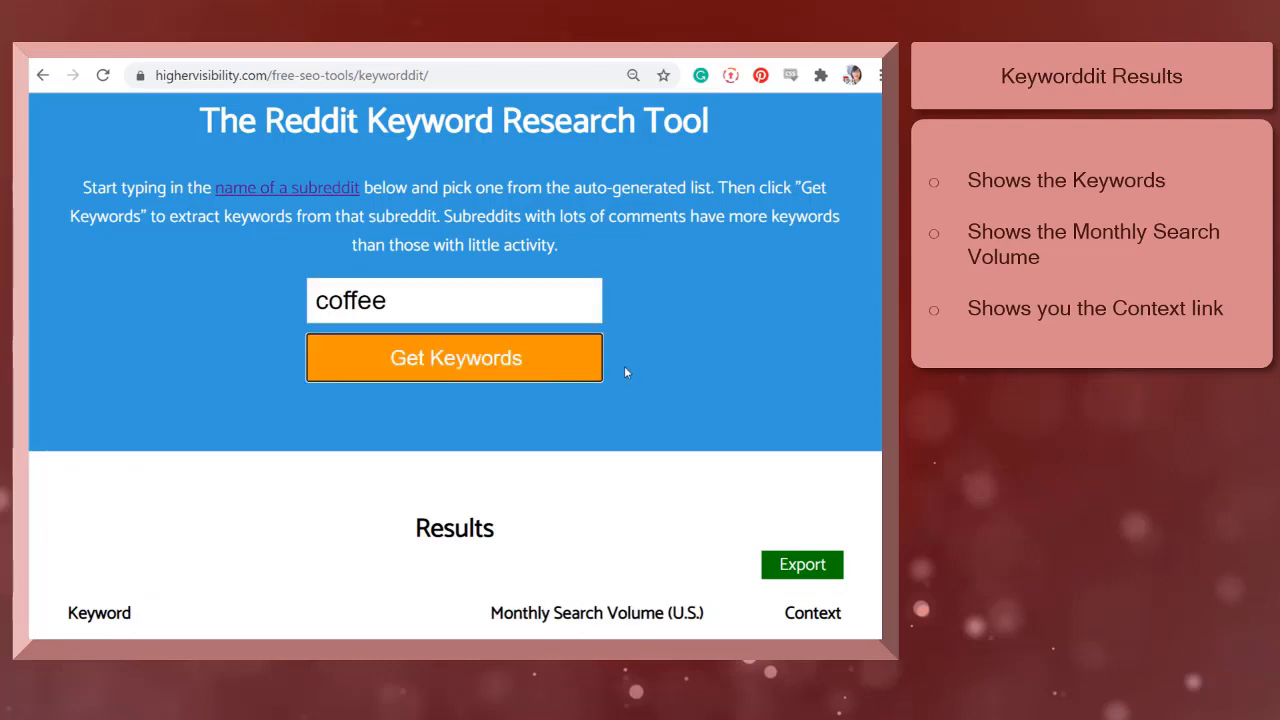
{"action": "left_click", "coordinate": [454, 357]}
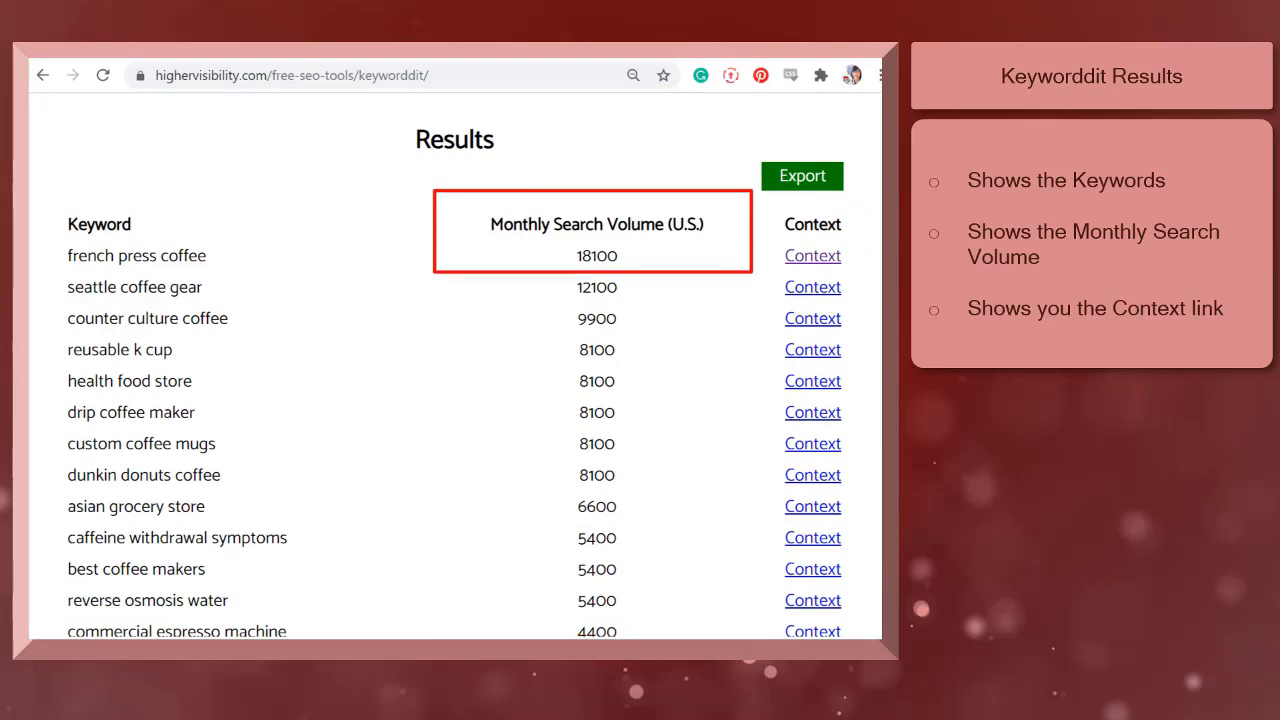
{"action": "scroll", "scroll_direction": "down", "scroll_amount": 3}
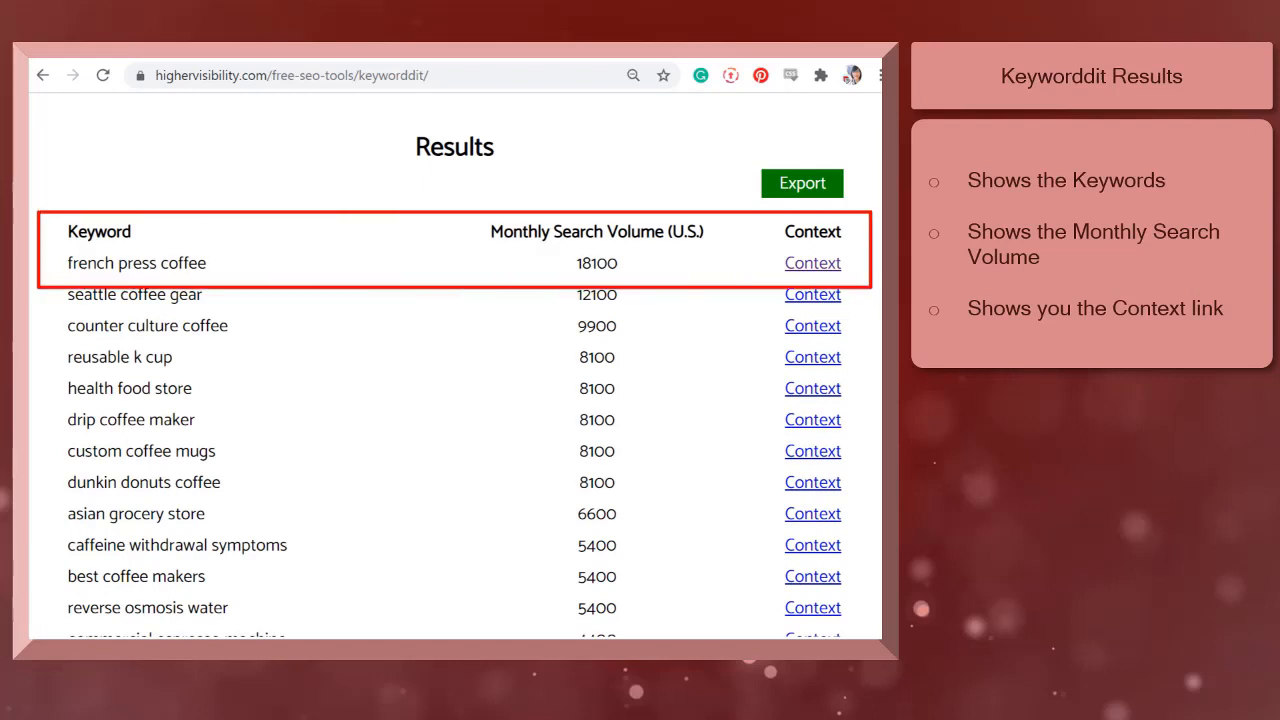
{"action": "mouse_move", "coordinate": [813, 263]}
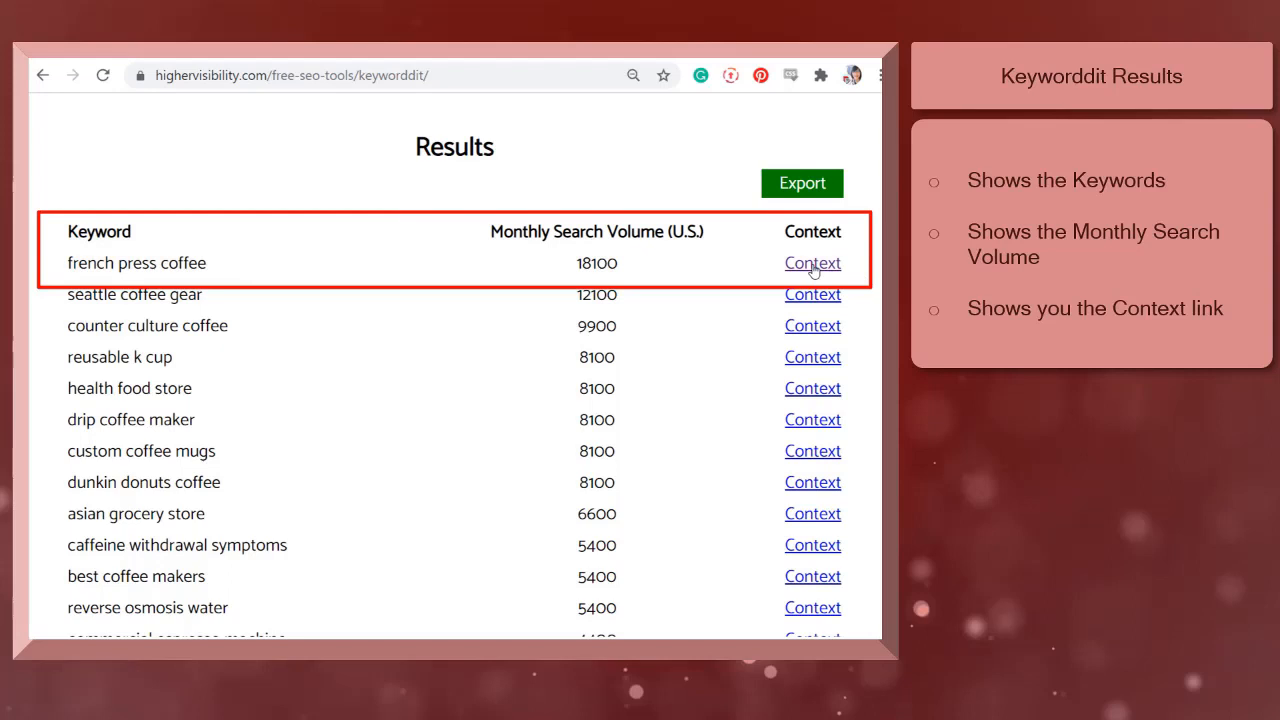
{"action": "left_click", "coordinate": [812, 263]}
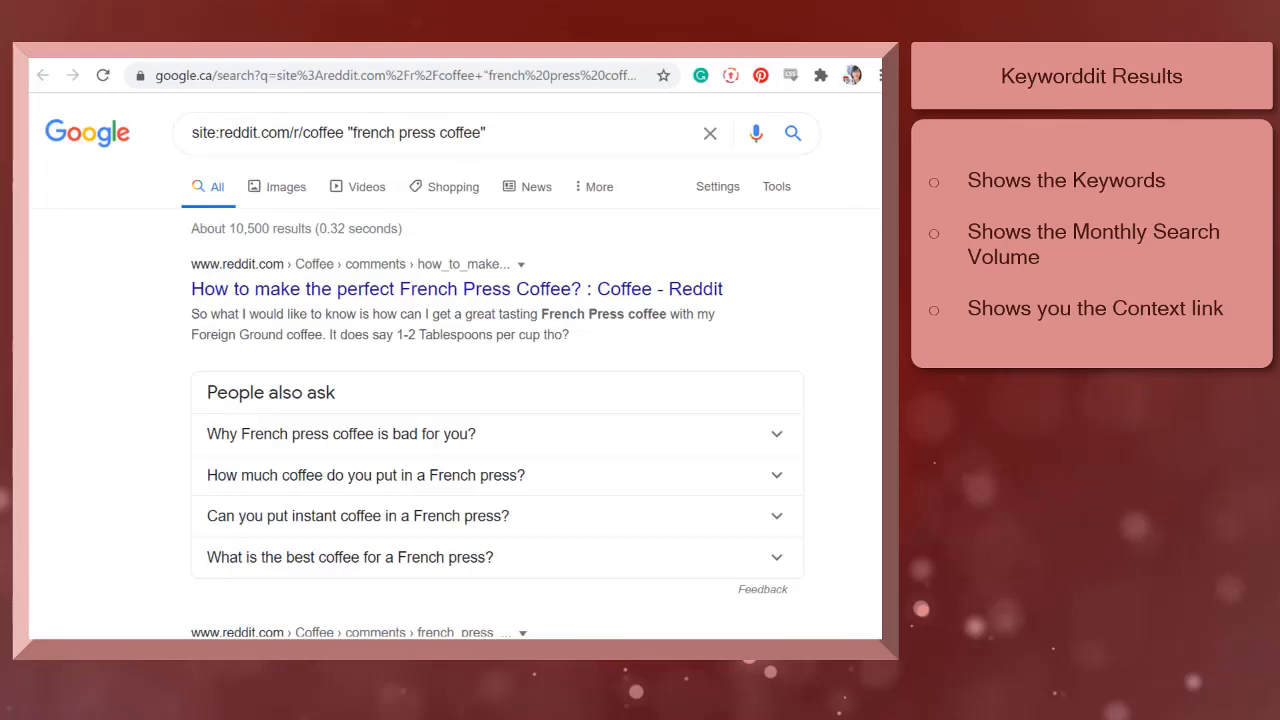
Step: Go back from the r/coffee Google results to the Keyworddit tab
{"action": "left_click", "coordinate": [440, 133]}
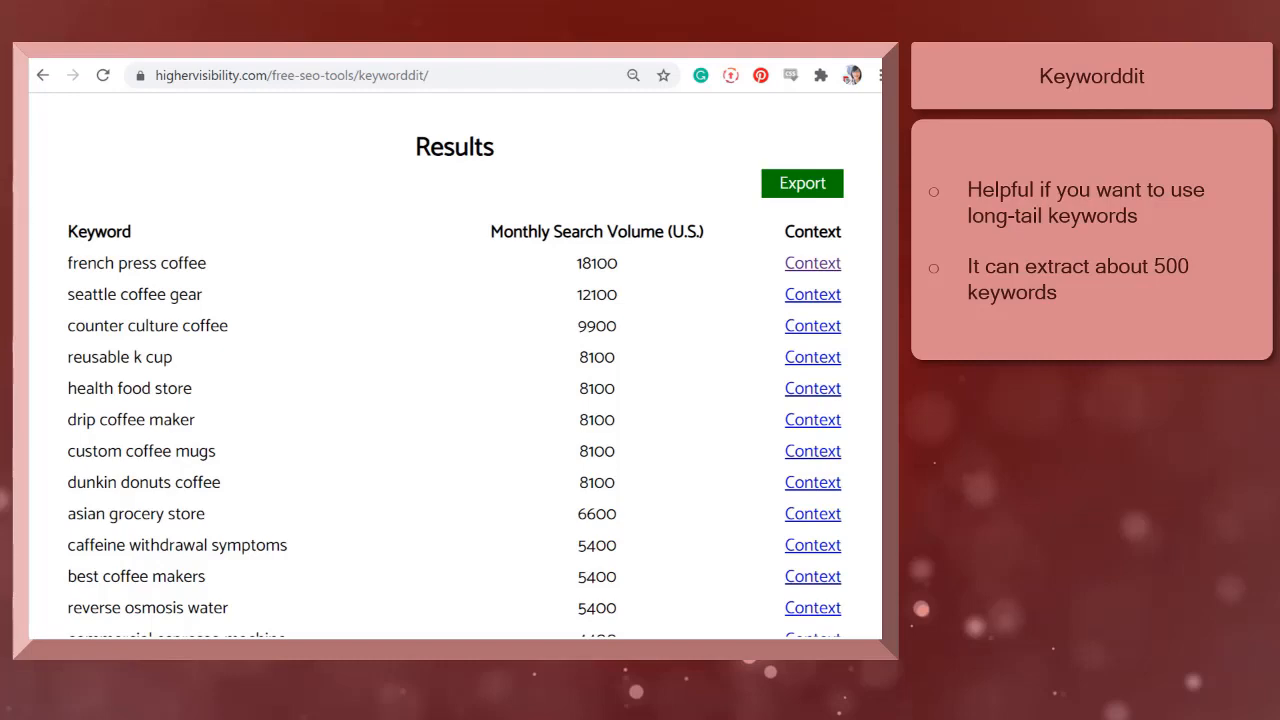
{"action": "mouse_move", "coordinate": [813, 263]}
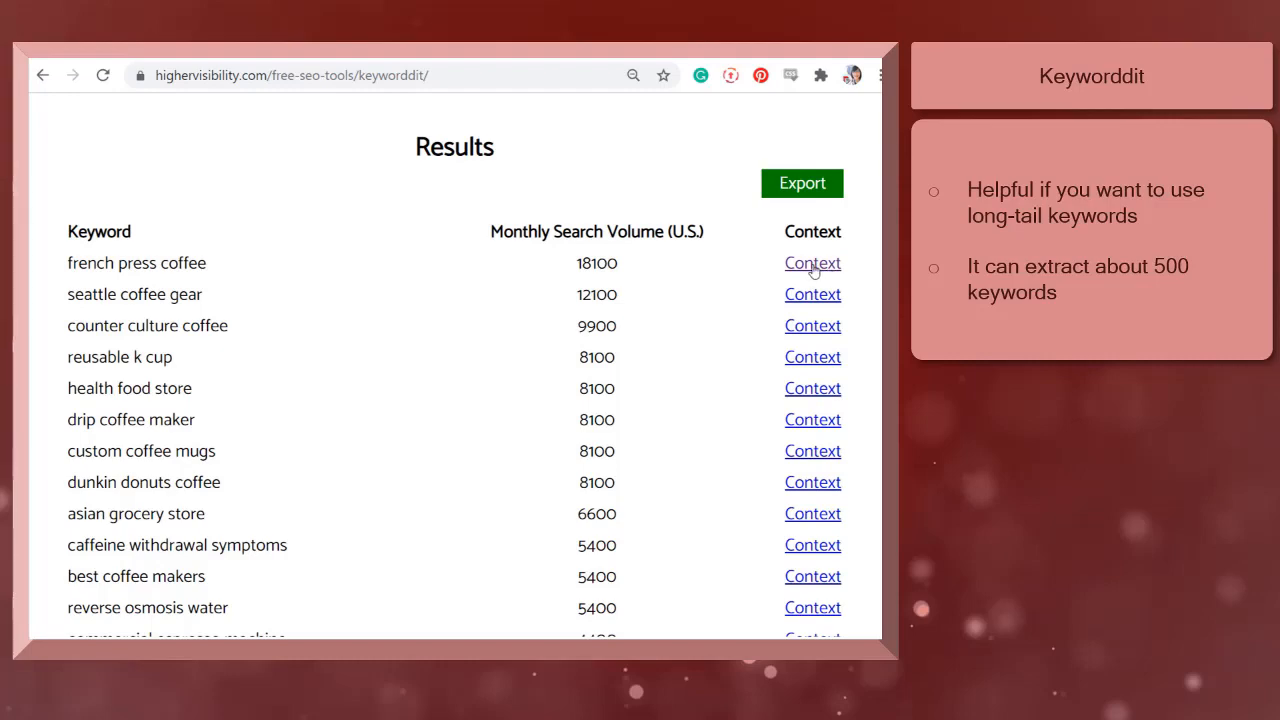
Step: Scroll through the coffee subreddit keyword results and search volumes
{"action": "scroll", "scroll_direction": "down", "scroll_amount": 3}
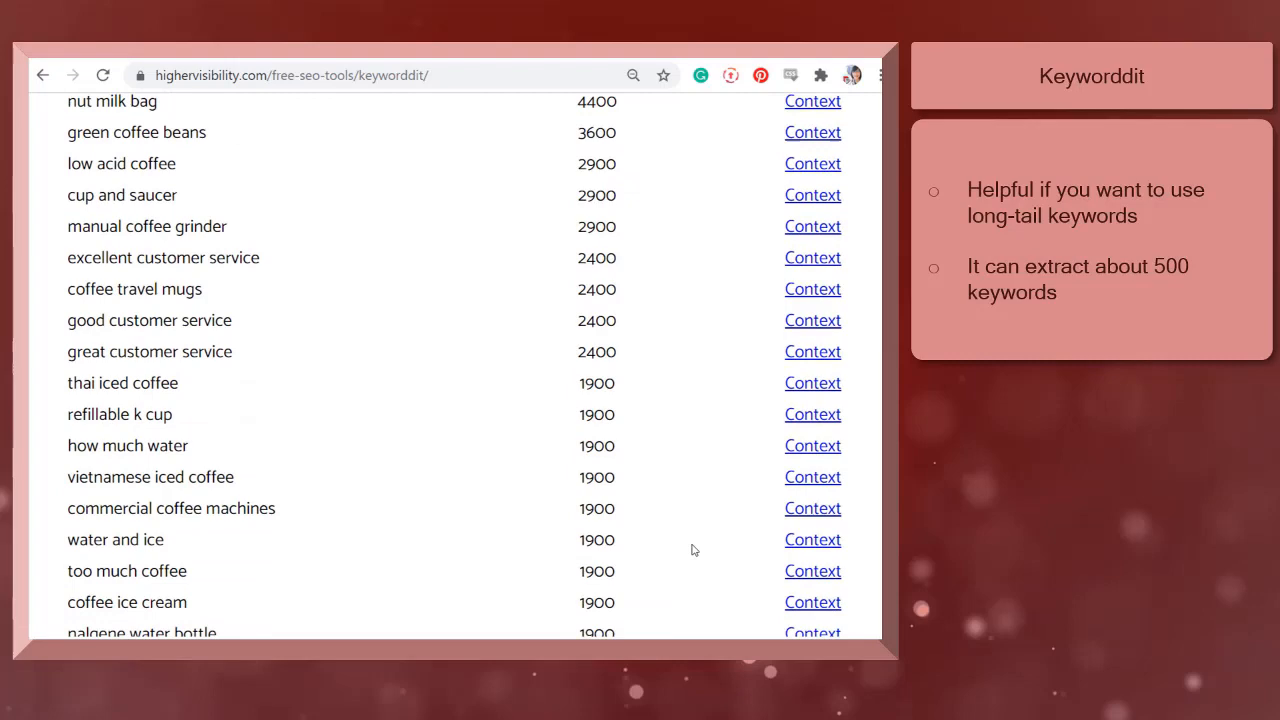
{"action": "scroll", "scroll_direction": "down", "scroll_amount": 3}
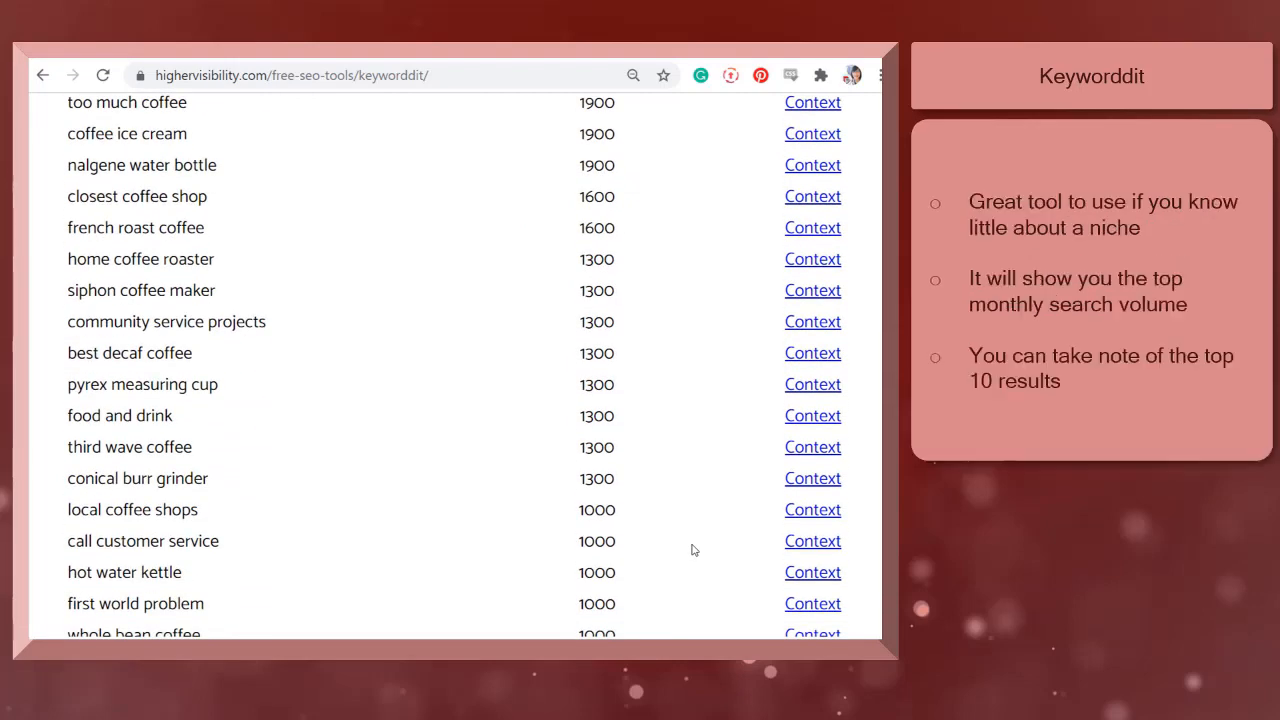
{"action": "scroll", "scroll_direction": "down", "scroll_amount": 3}
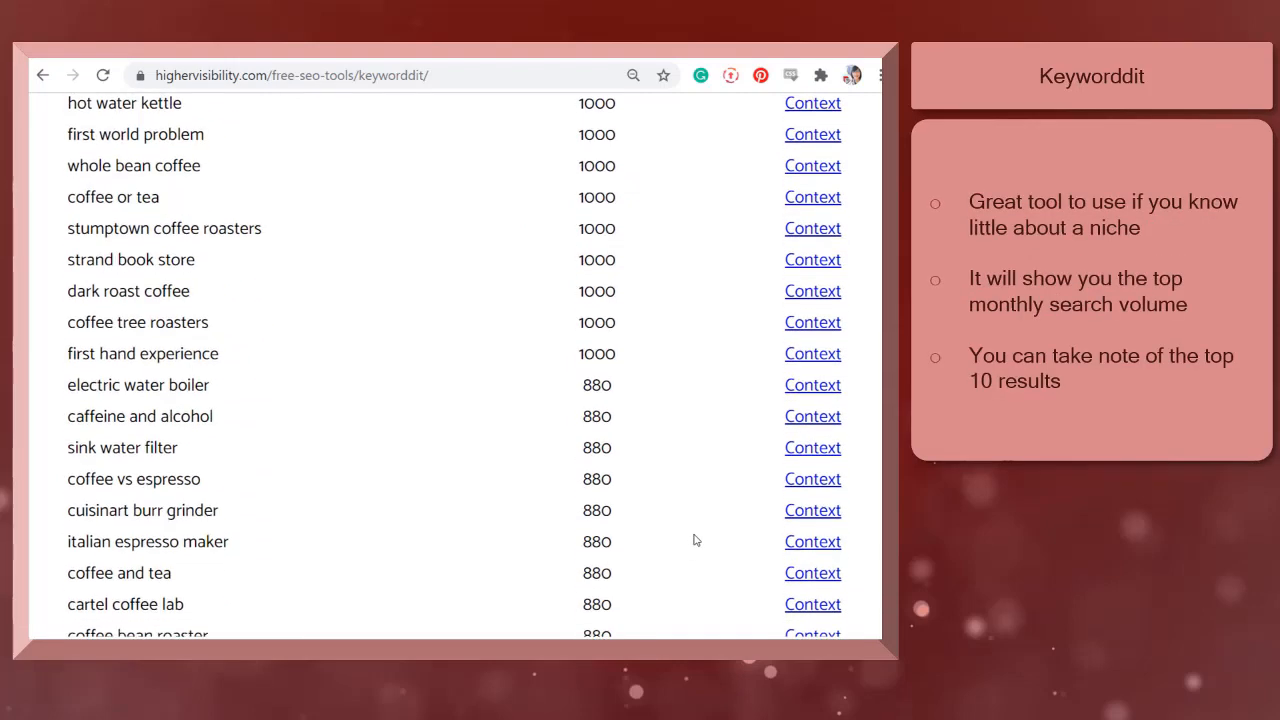
{"action": "scroll", "scroll_direction": "down", "scroll_amount": 3}
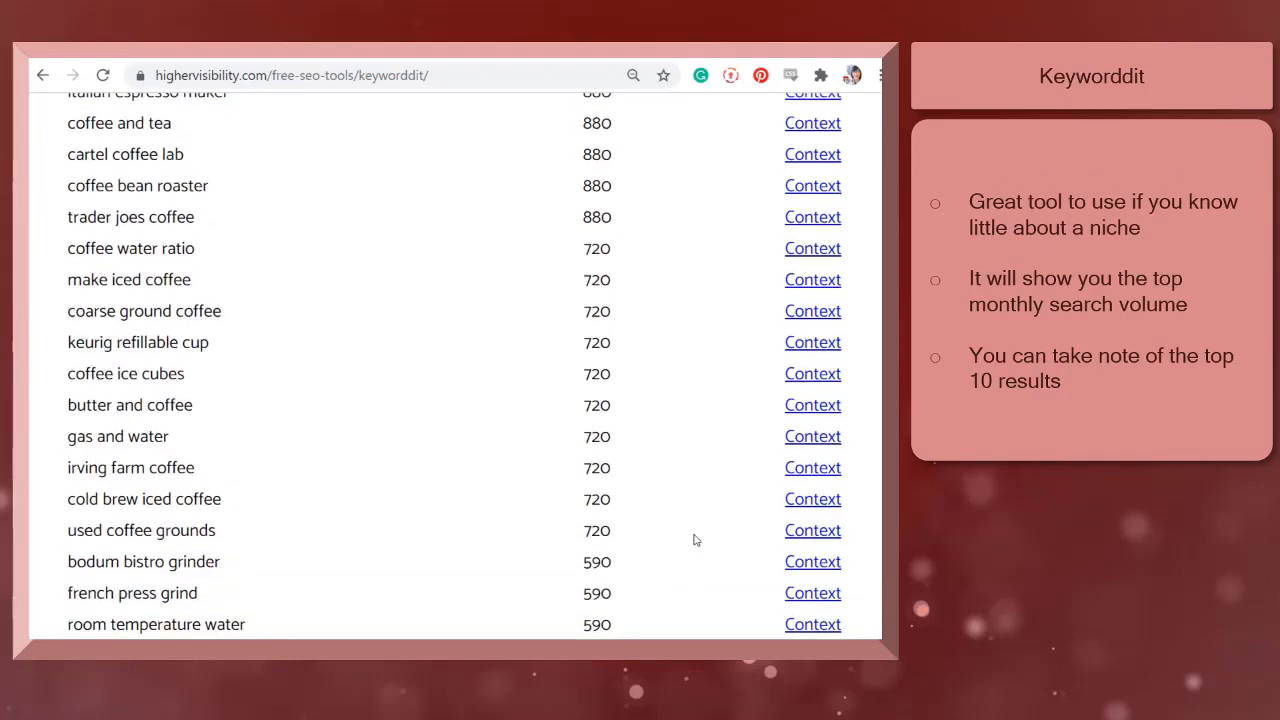
{"action": "scroll", "scroll_direction": "up", "scroll_amount": 3}
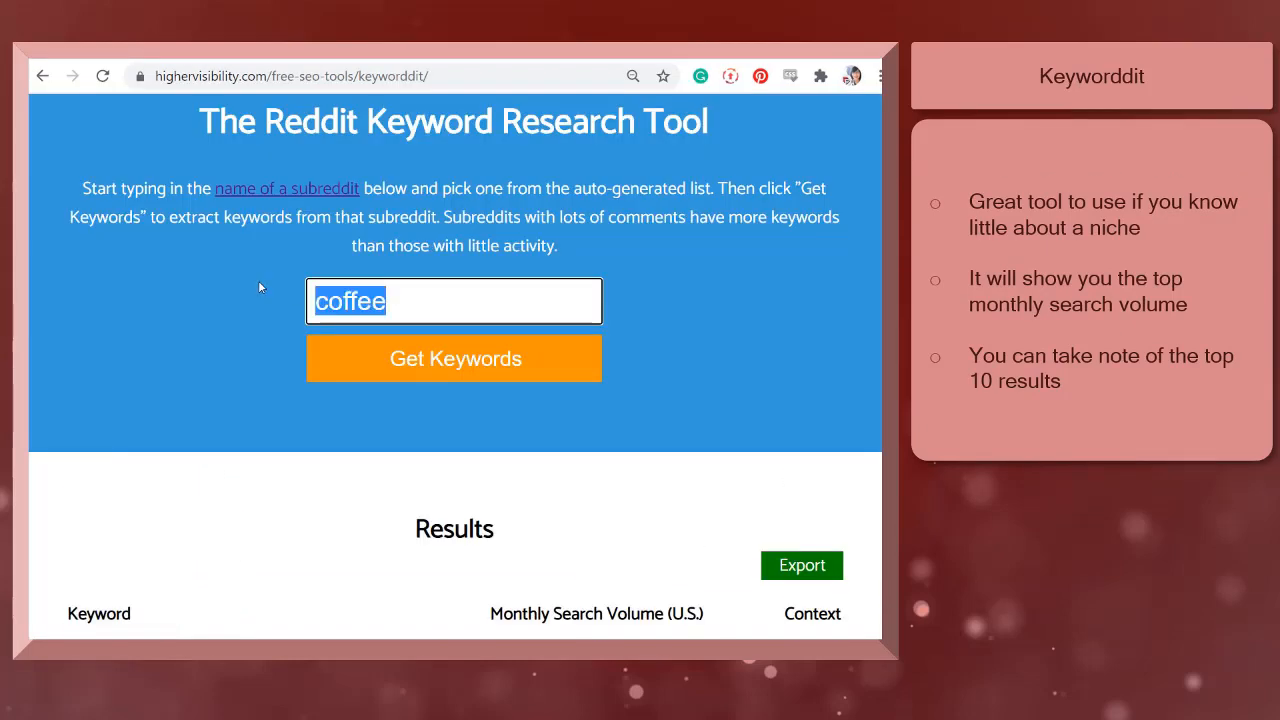
Step: Enter 'keto', choose the keto subreddit, and fetch its keyword table
{"action": "type", "text": "keto"}
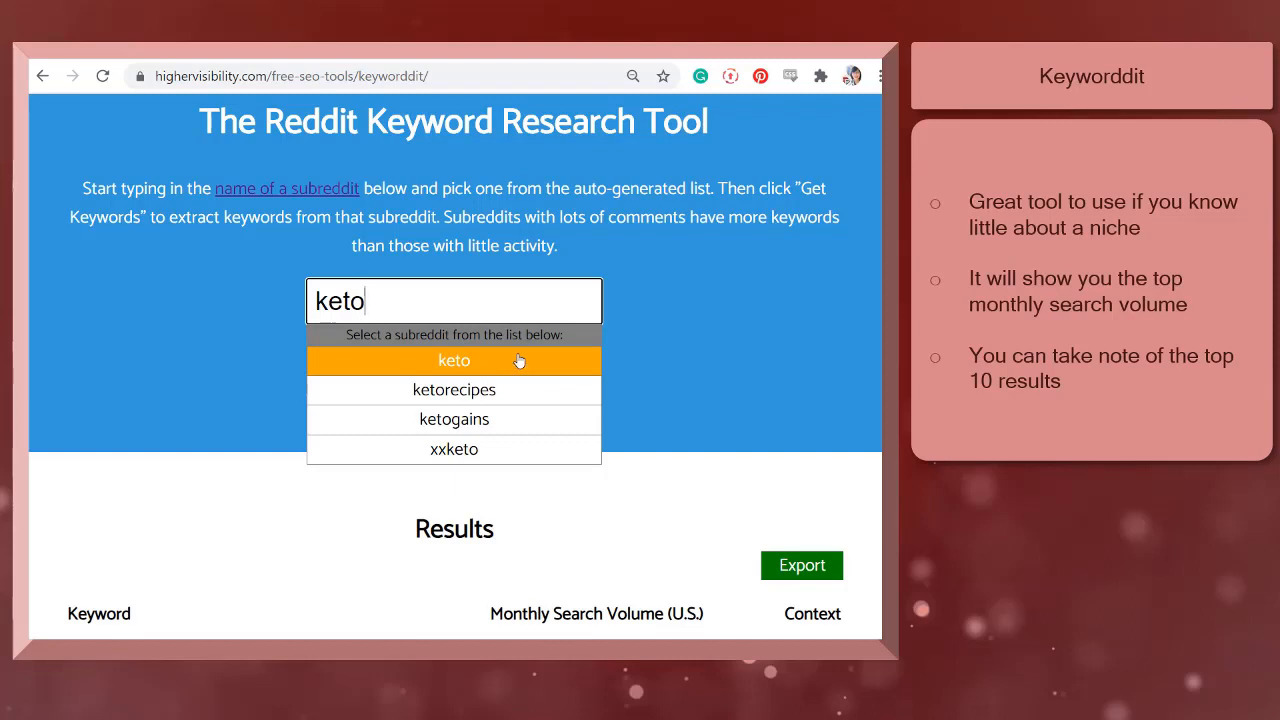
{"action": "left_click", "coordinate": [453, 360]}
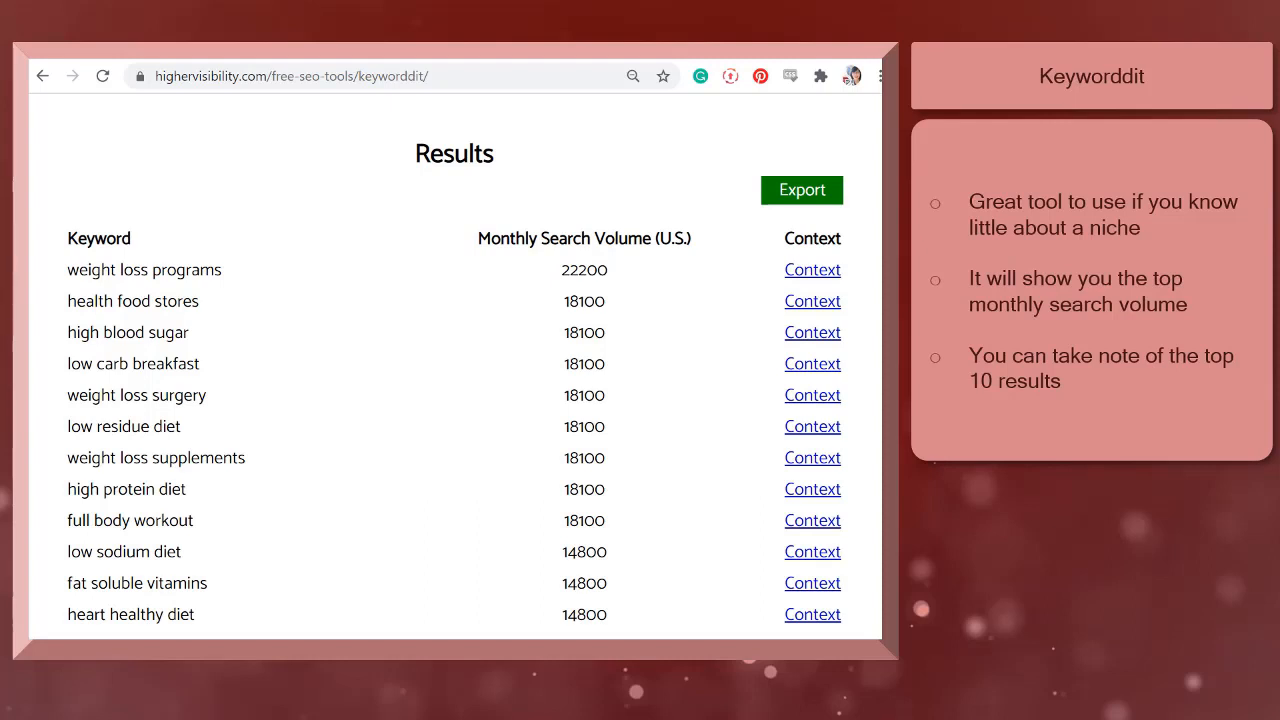
{"action": "left_click", "coordinate": [453, 190]}
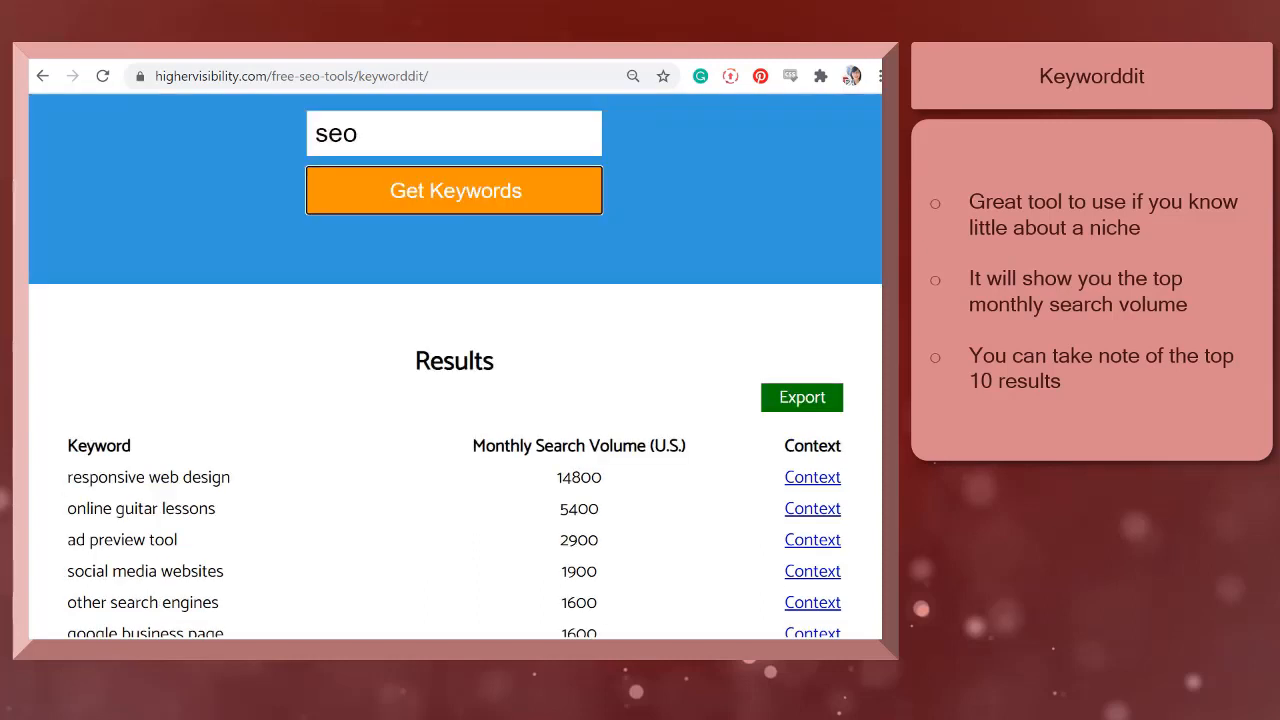